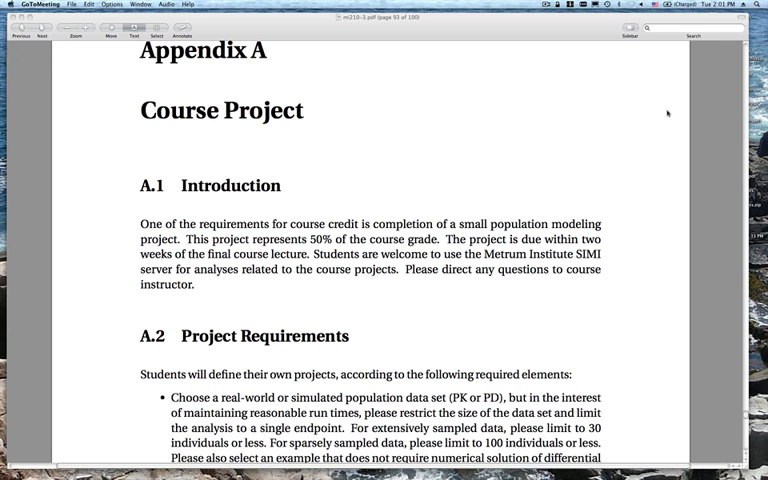
mouse_move(564, 112)
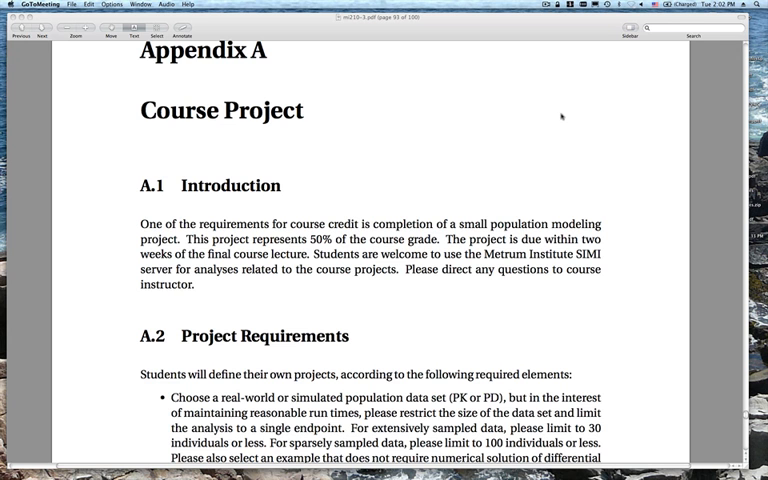
Step: Scroll past the Appendix A heading to show A.1 Introduction and the start of A.2 Project Requirements
scroll("down", 3)
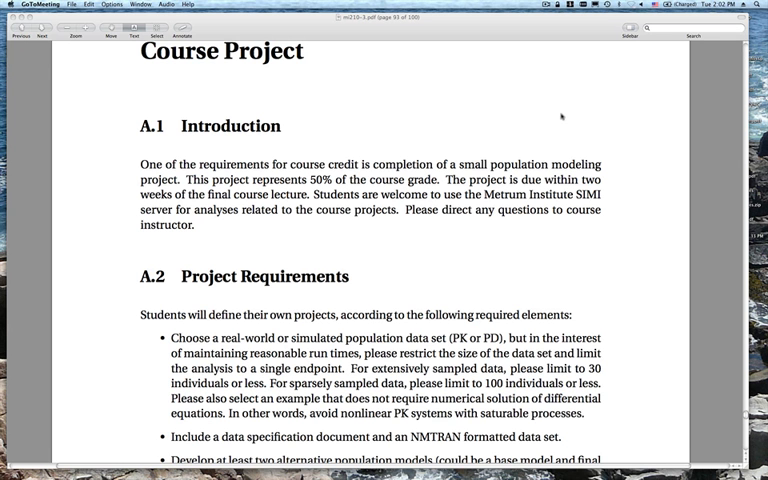
mouse_move(484, 136)
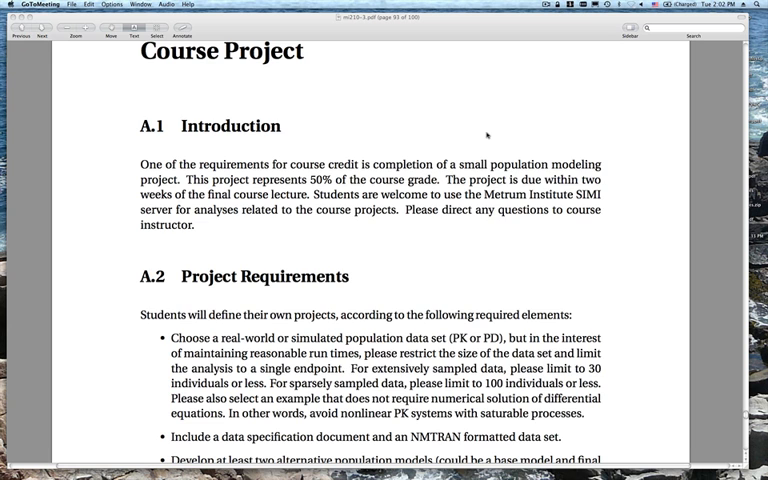
Step: Scroll to the bottom of page 93 showing the full Project Requirements list down to the diagnostic plots bullet
scroll("down", 3)
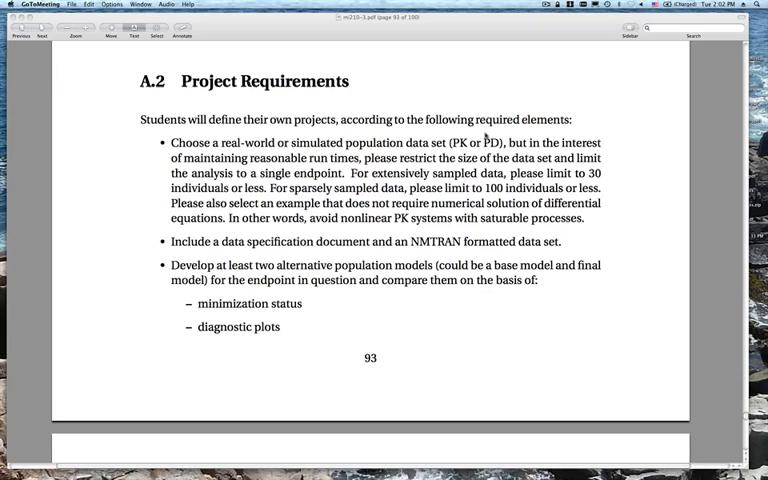
scroll("up", 3)
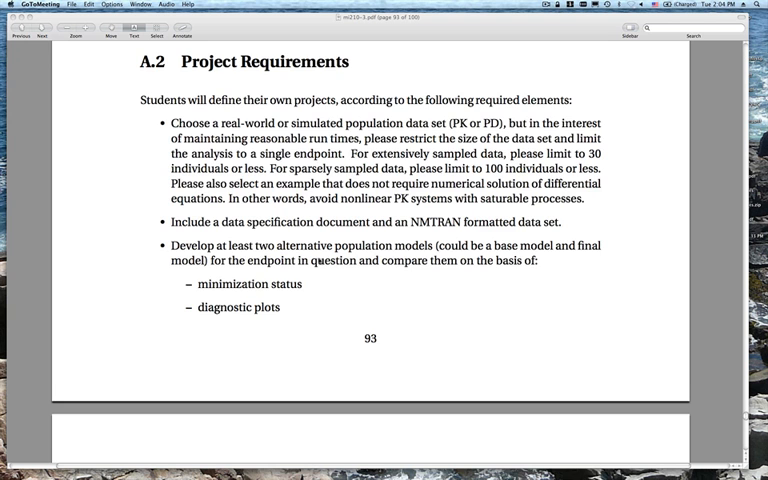
scroll("down", 3)
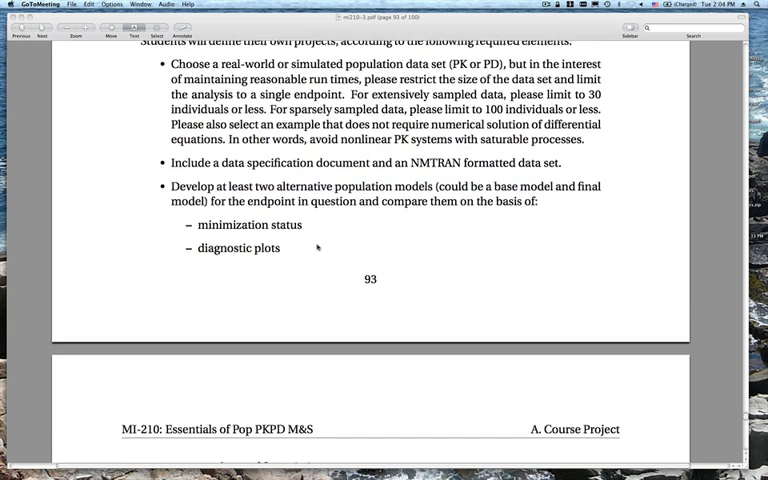
Step: Scroll onto the next page listing goodness-of-fit statistics, report requirements and supplemental files
scroll("down", 3)
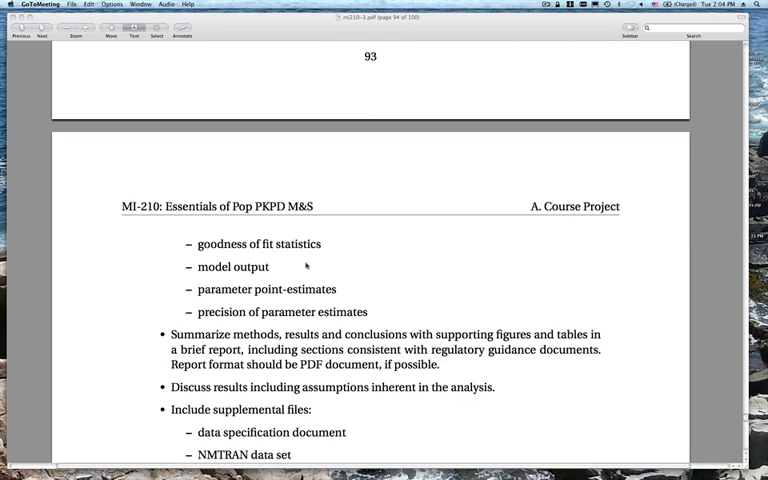
scroll("up", 3)
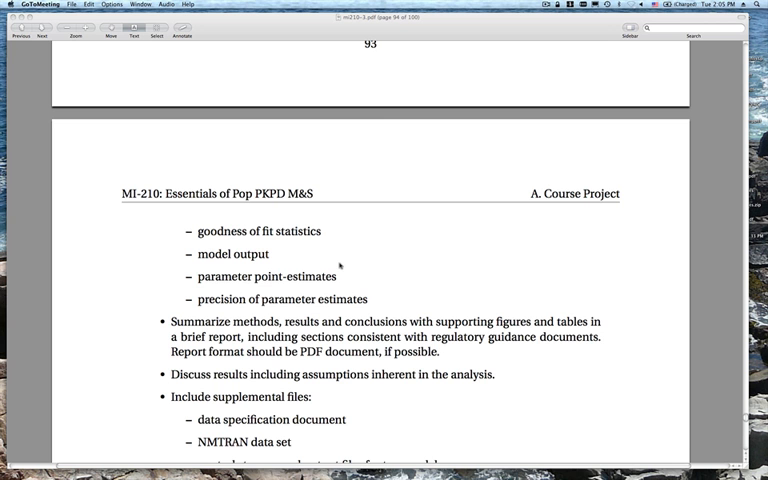
mouse_move(336, 272)
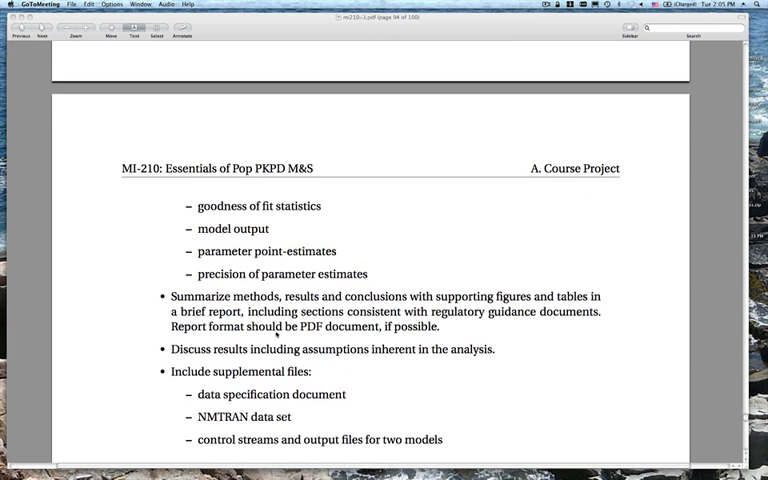
scroll("up", 3)
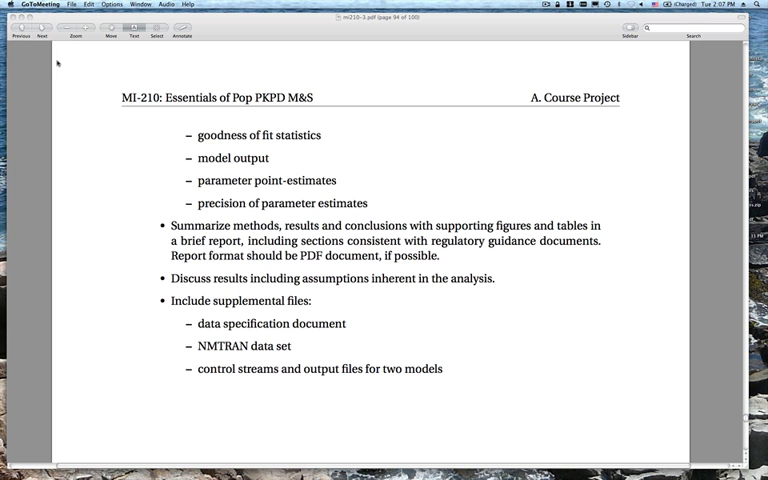
mouse_move(58, 62)
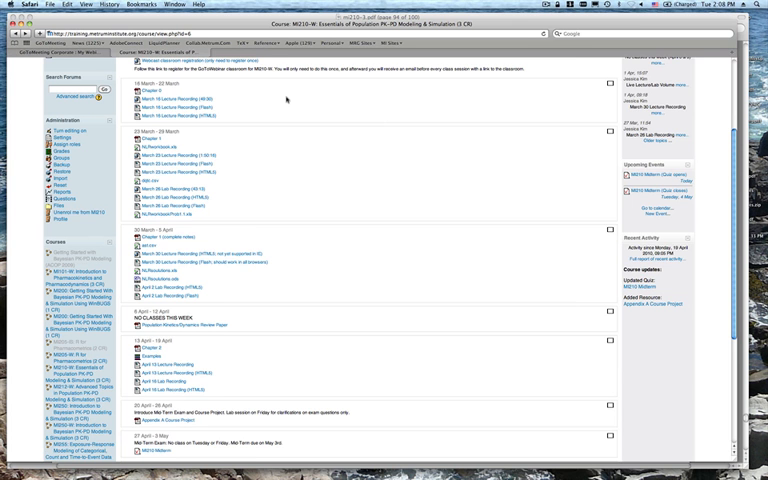
Step: Scroll the course outline down to the 27 April week listing the MI210 Midterm quiz link
scroll("up", 3)
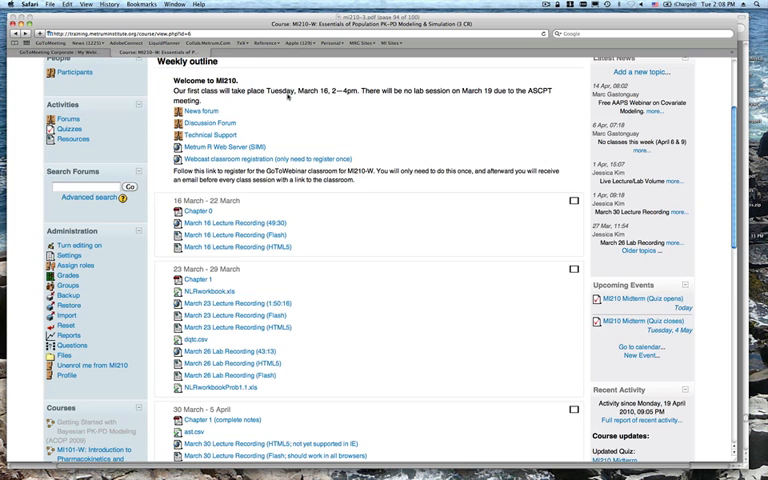
scroll("down", 3)
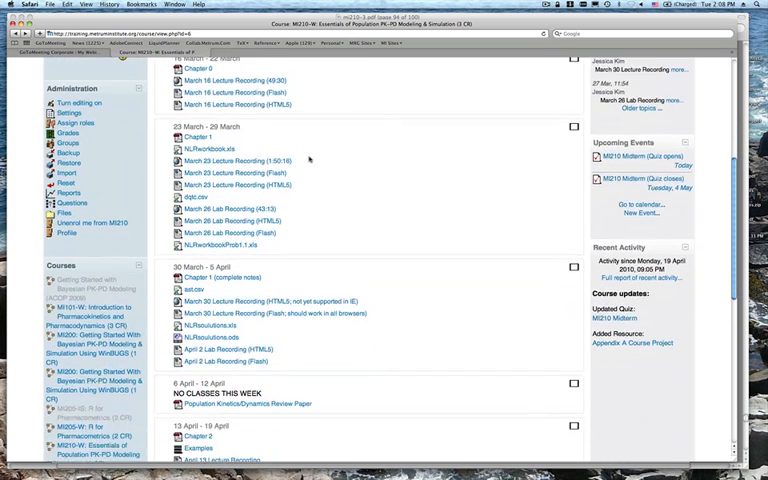
scroll("down", 3)
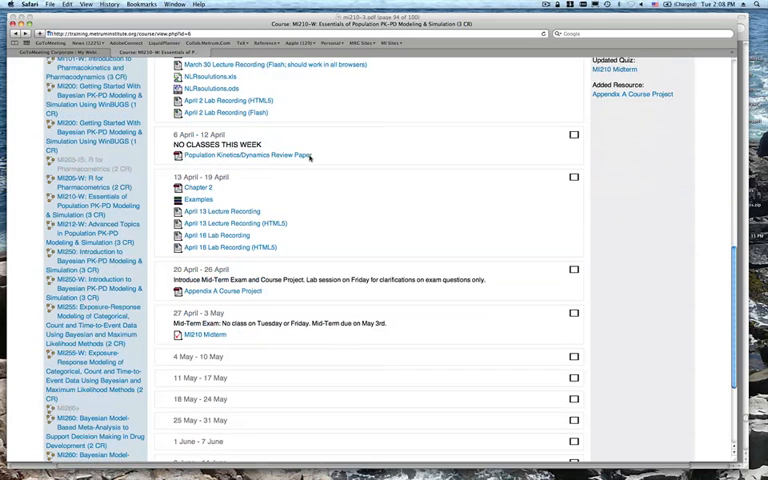
scroll("down", 3)
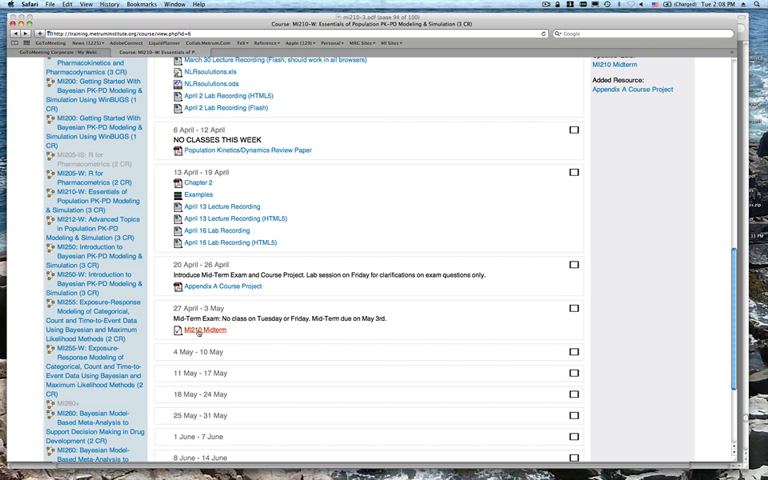
Step: Open the MI210 Midterm quiz and continue its last preview to show the first questions
left_click(202, 324)
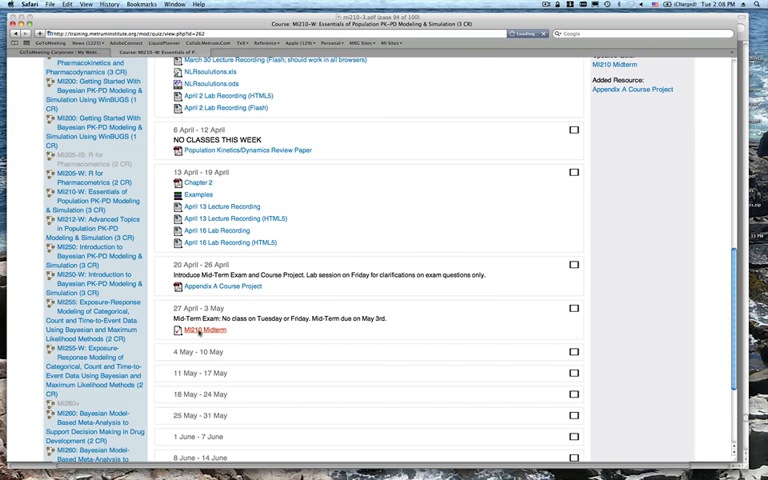
left_click(212, 326)
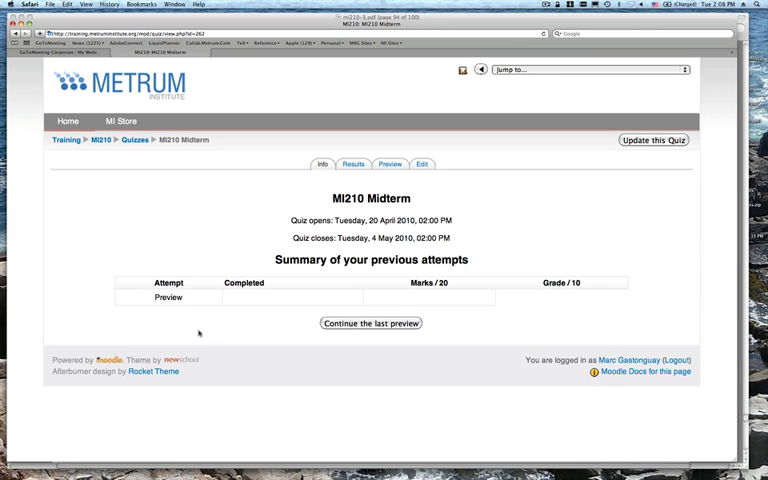
mouse_move(276, 332)
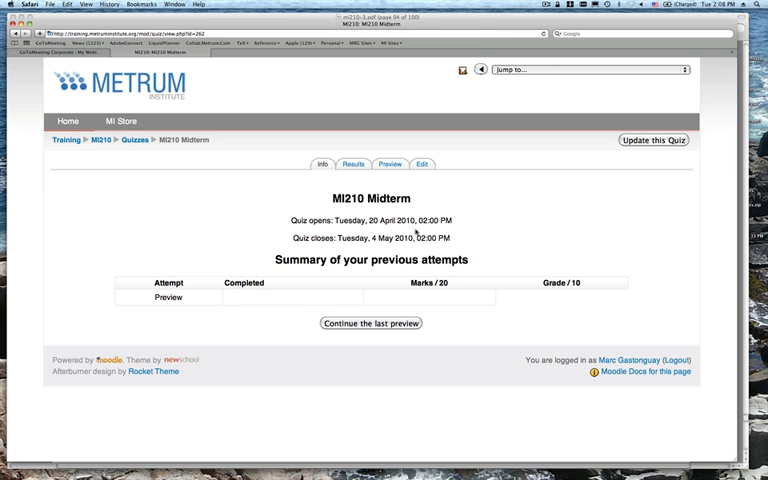
mouse_move(278, 224)
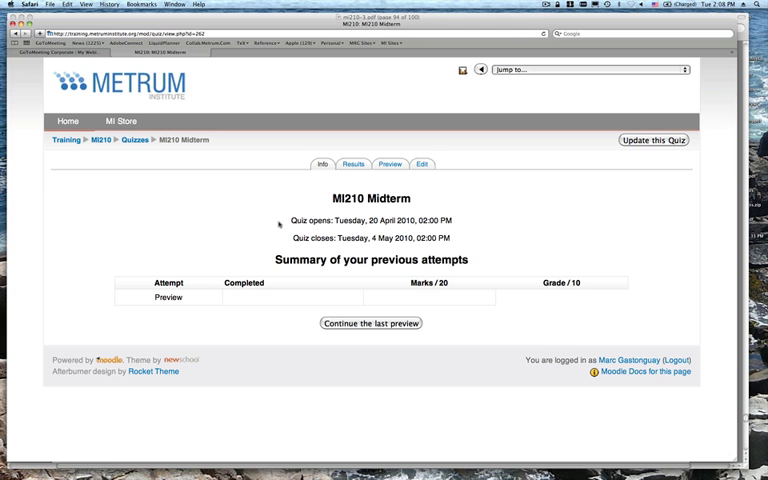
mouse_move(386, 298)
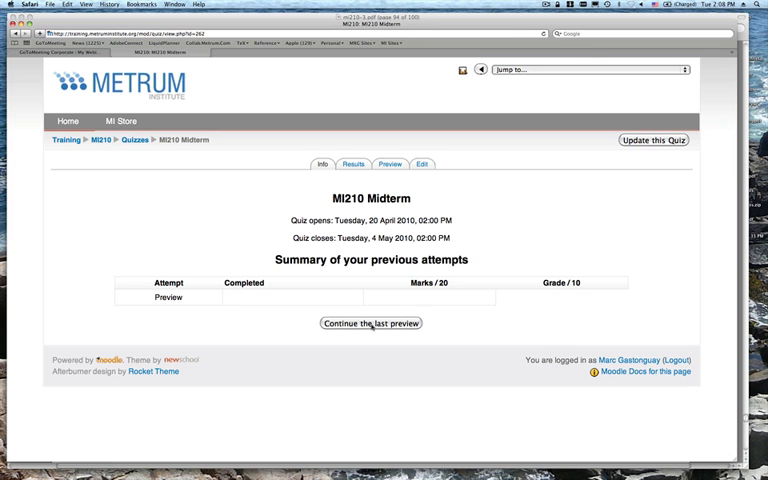
left_click(372, 324)
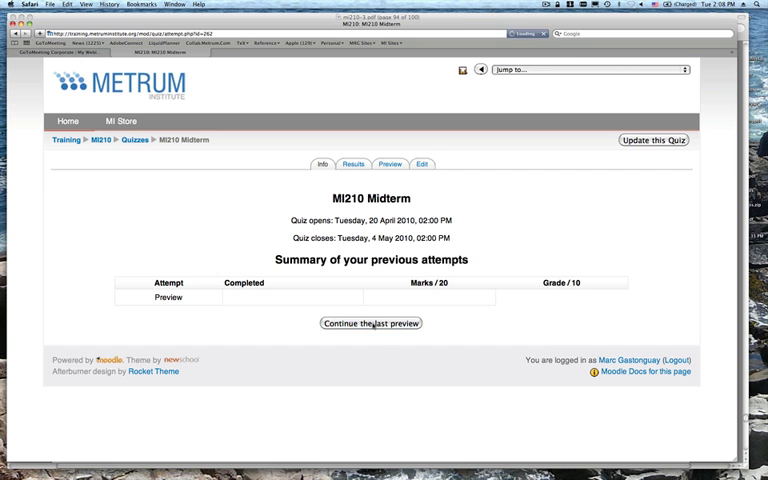
left_click(372, 324)
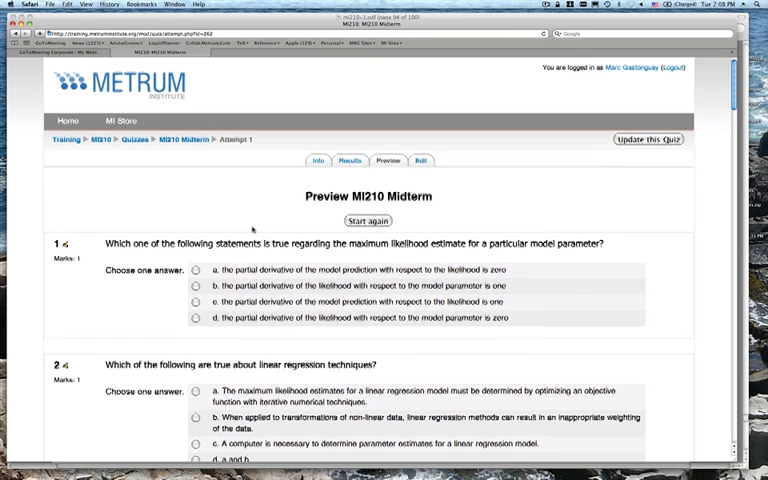
Step: Scroll the quiz preview from question 1 down to questions 18–20 and the submit buttons
scroll("down", 3)
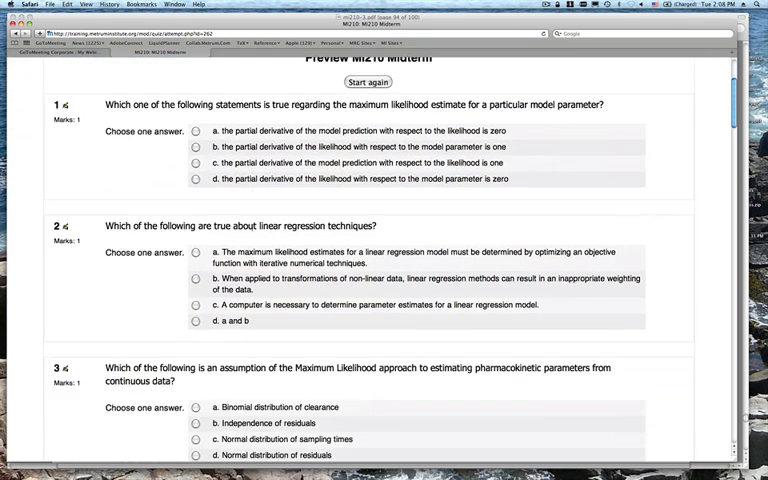
scroll("down", 3)
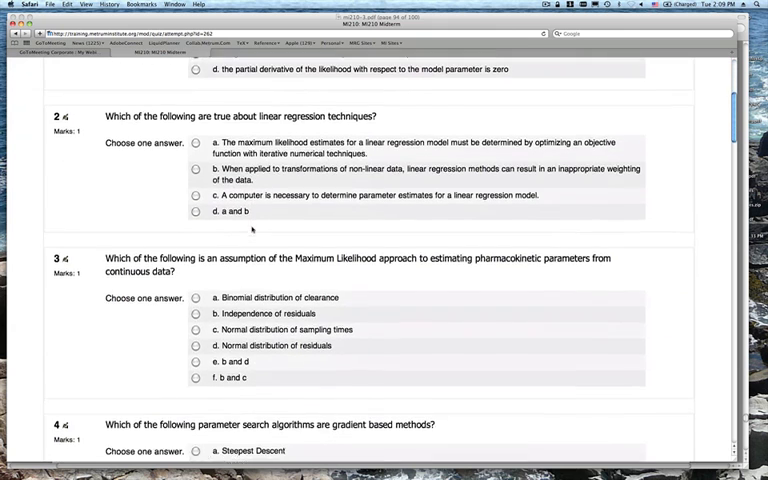
scroll("up", 3)
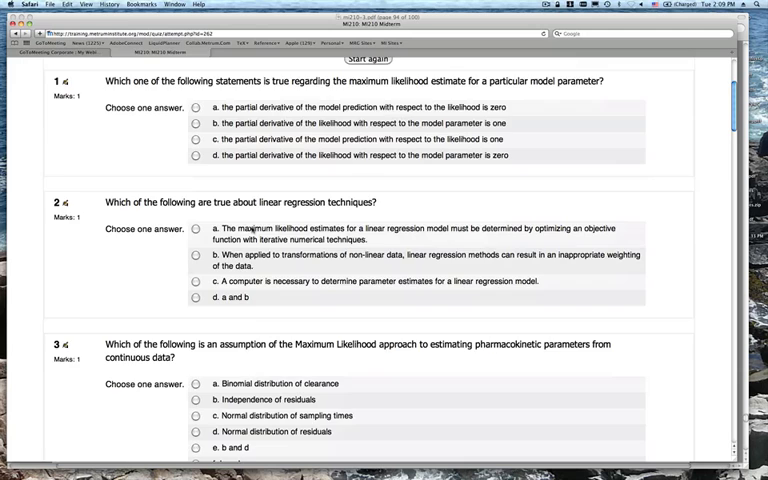
scroll("down", 3)
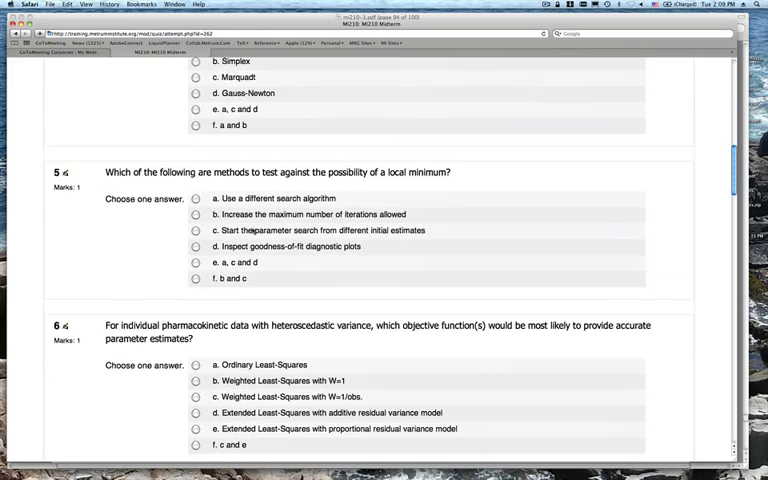
scroll("down", 3)
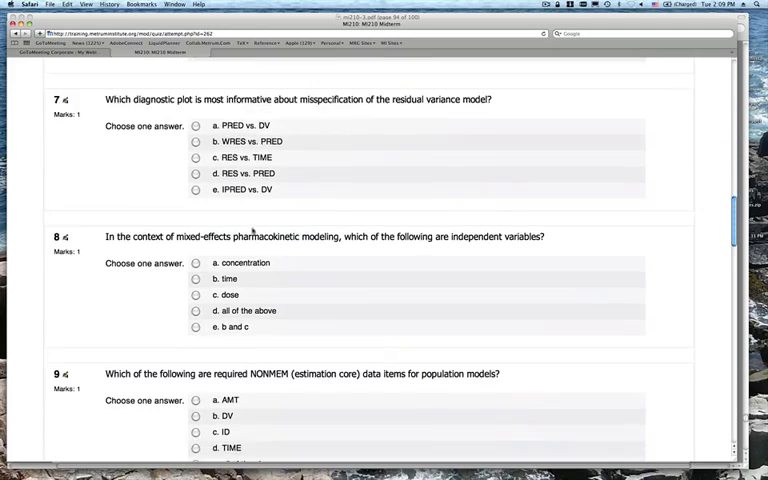
scroll("down", 3)
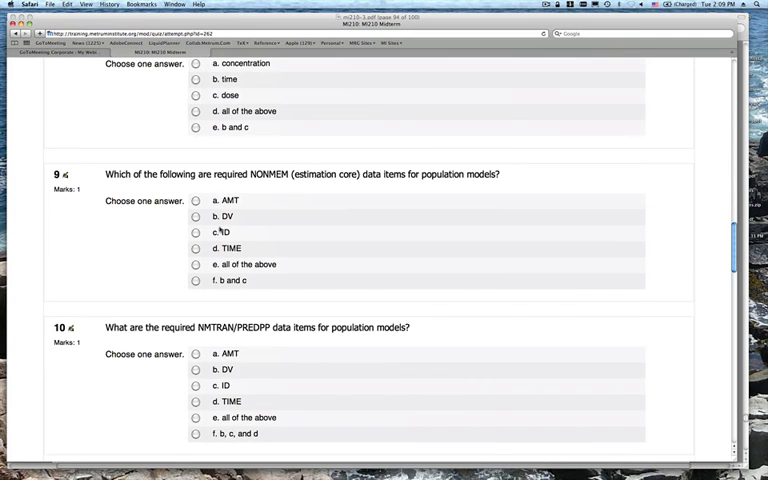
scroll("down", 3)
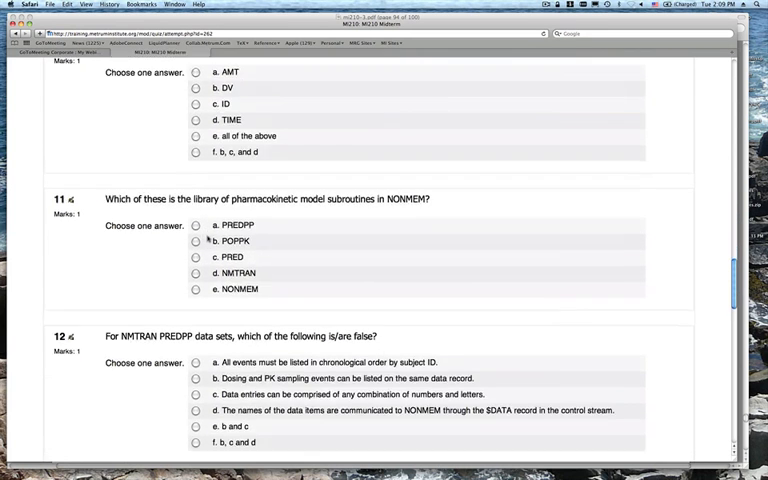
scroll("down", 3)
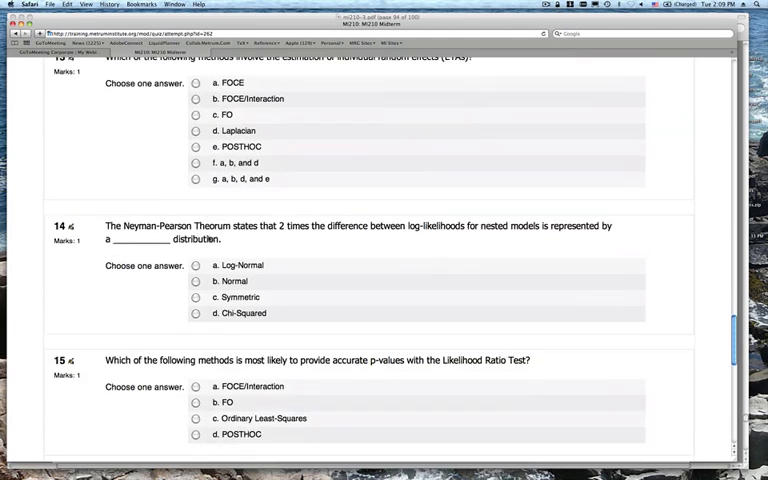
scroll("down", 3)
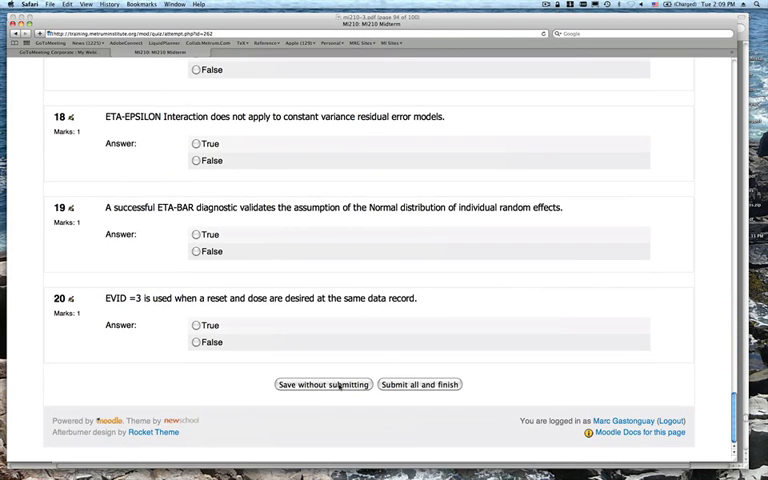
mouse_move(448, 400)
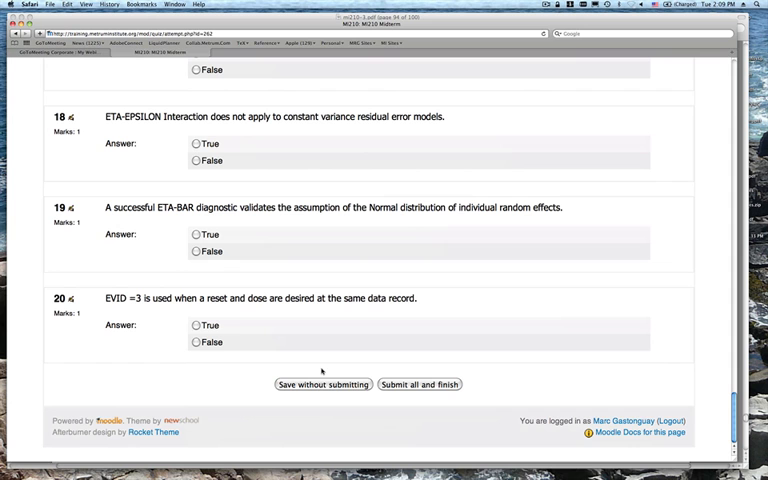
mouse_move(304, 362)
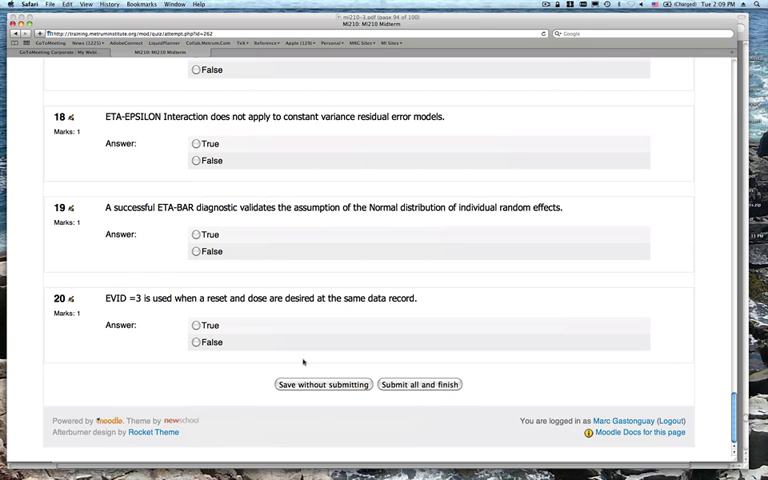
mouse_move(304, 360)
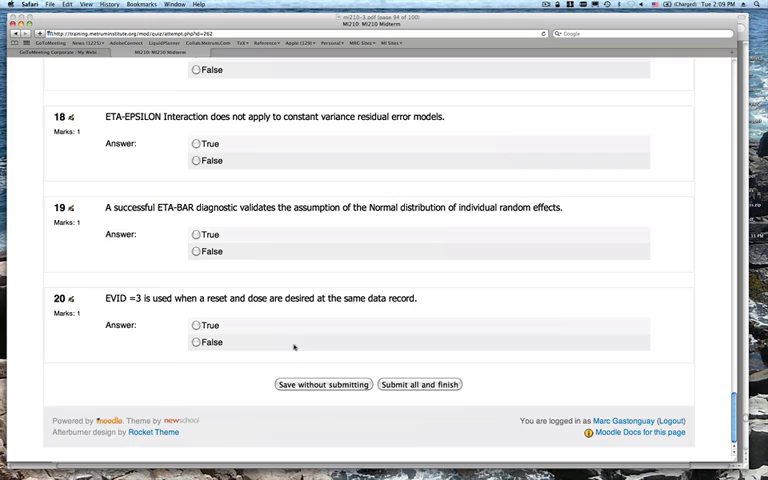
Step: Scroll the quiz preview back to the top showing the Preview MI210 Midterm heading and question 1
scroll("up", 3)
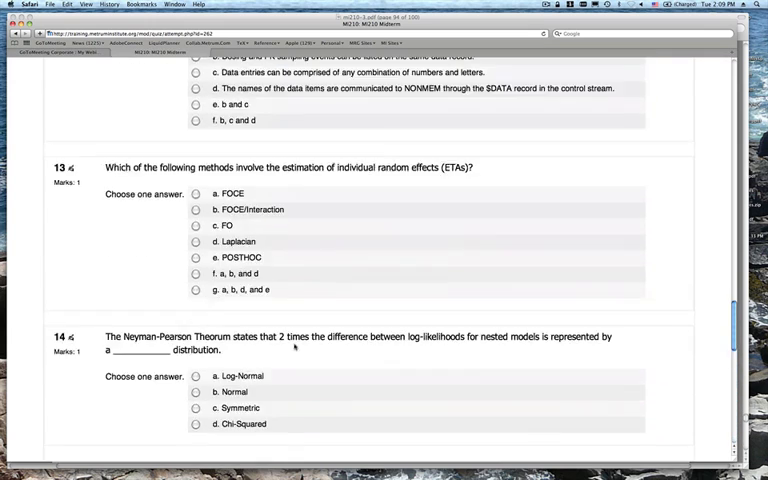
scroll("up", 3)
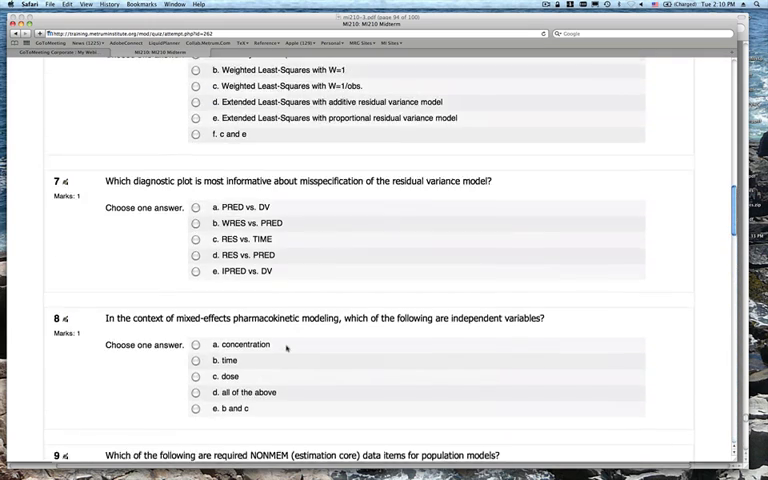
scroll("up", 3)
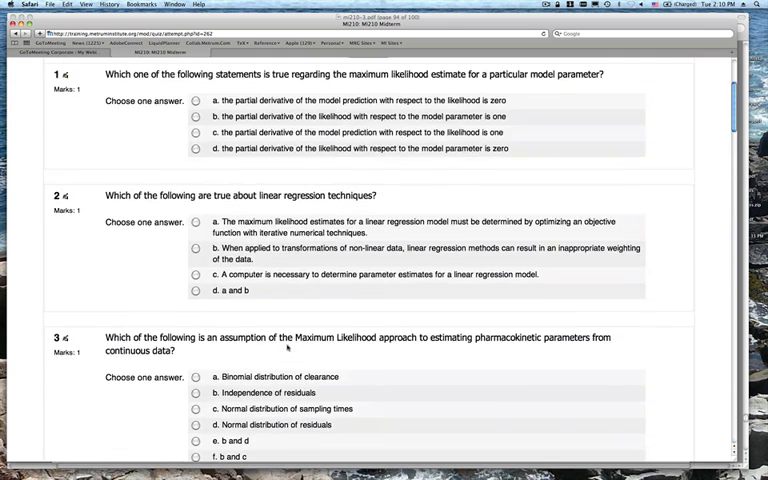
scroll("up", 3)
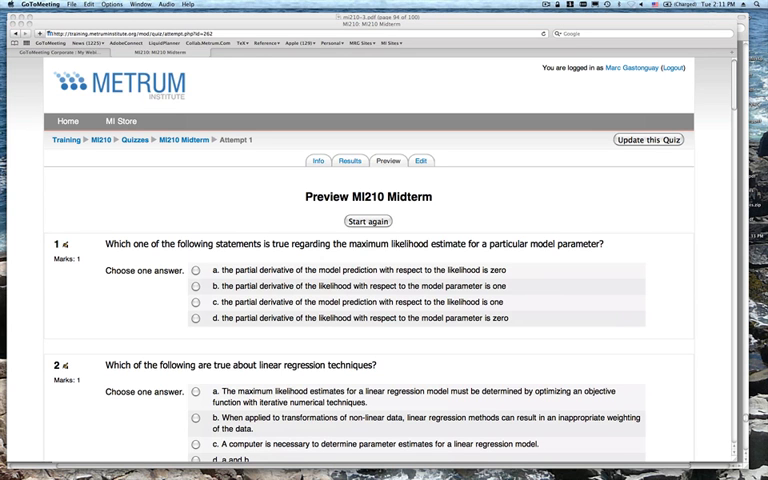
mouse_move(26, 172)
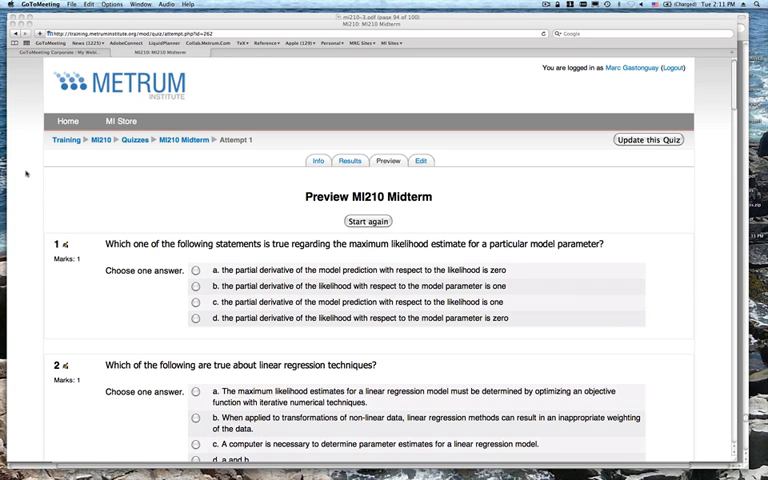